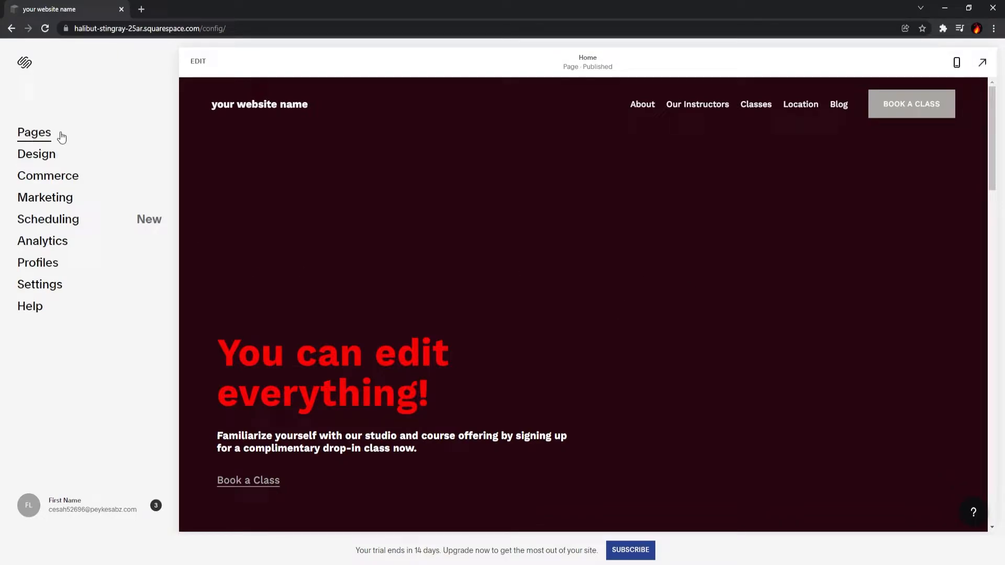
- Enter the Home page editor and bring up the hero section's Edit Section settings
click(34, 132)
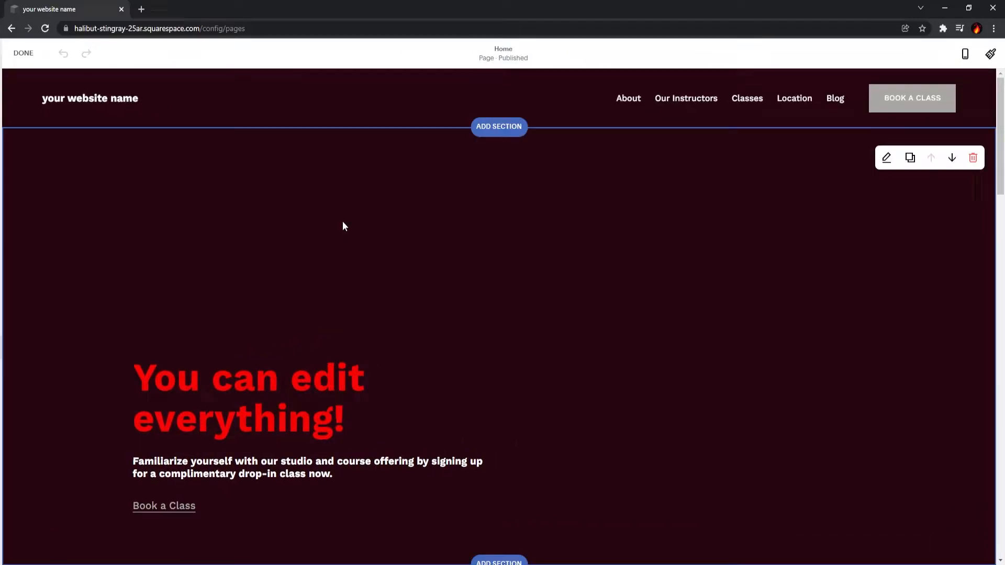
scroll(down, 3)
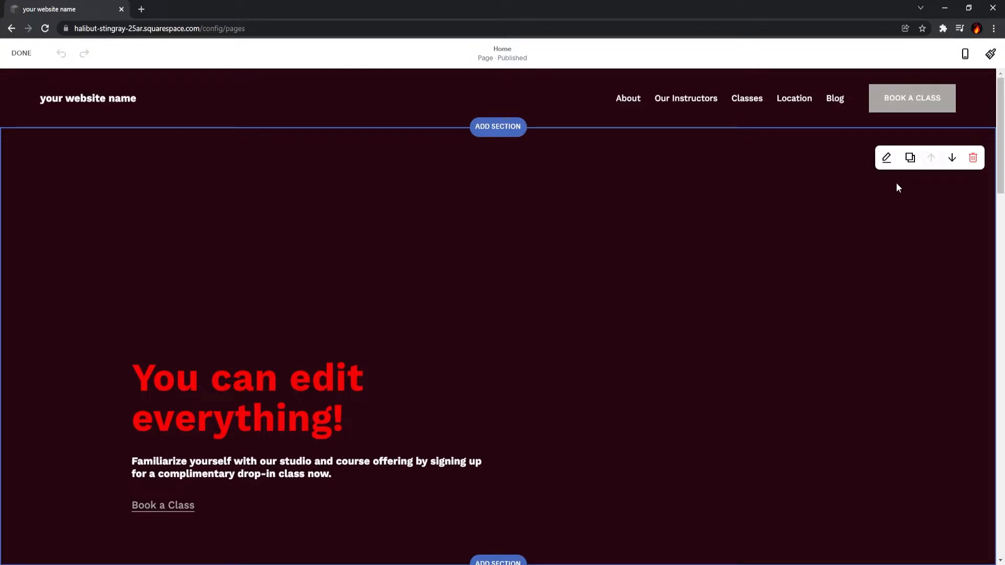
click(887, 158)
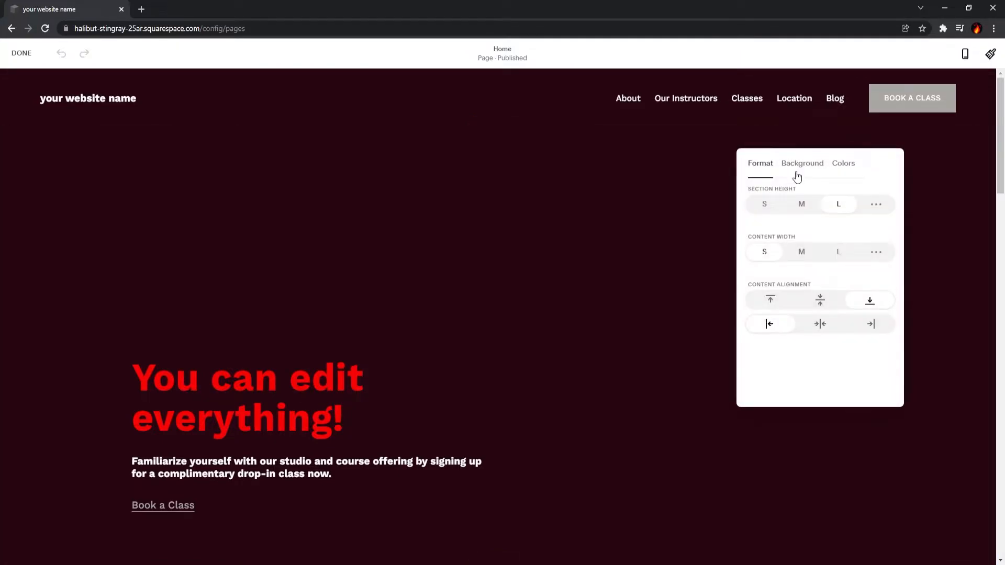
- Show the Background options with Image selected and list the ways to add an image
click(802, 163)
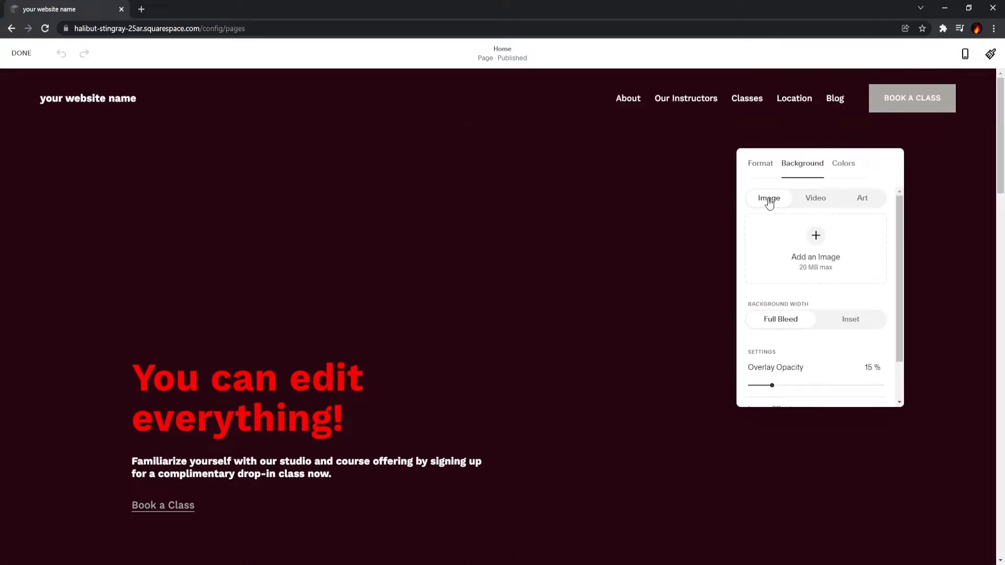
click(815, 251)
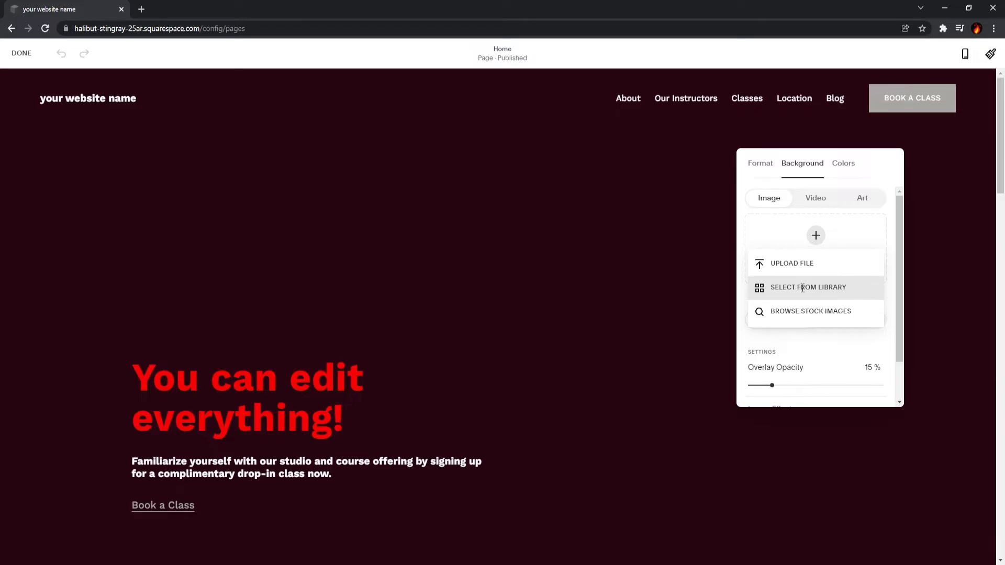
- Pick the snowy mountain photo from Browse Stock Images as the hero background
click(810, 287)
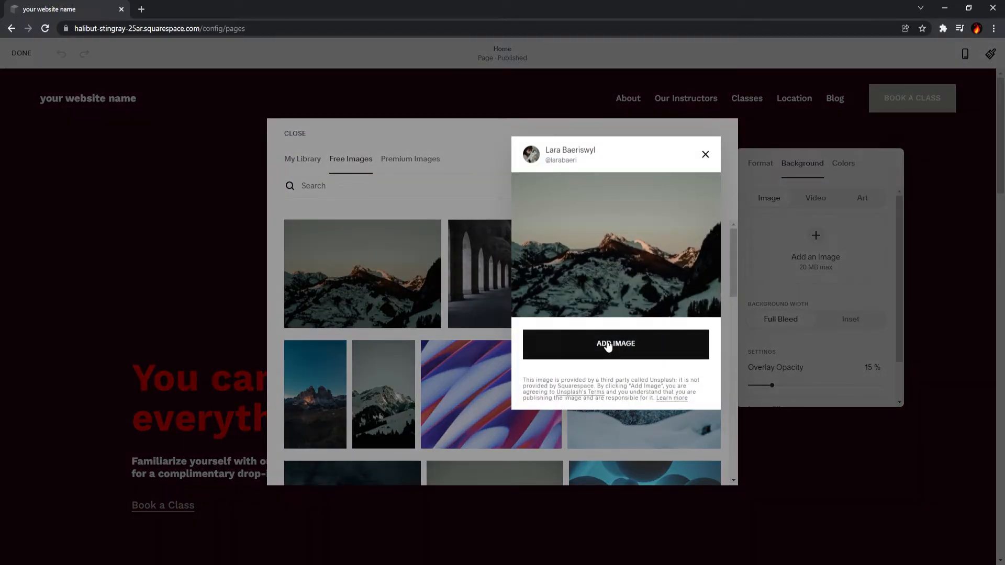
click(614, 344)
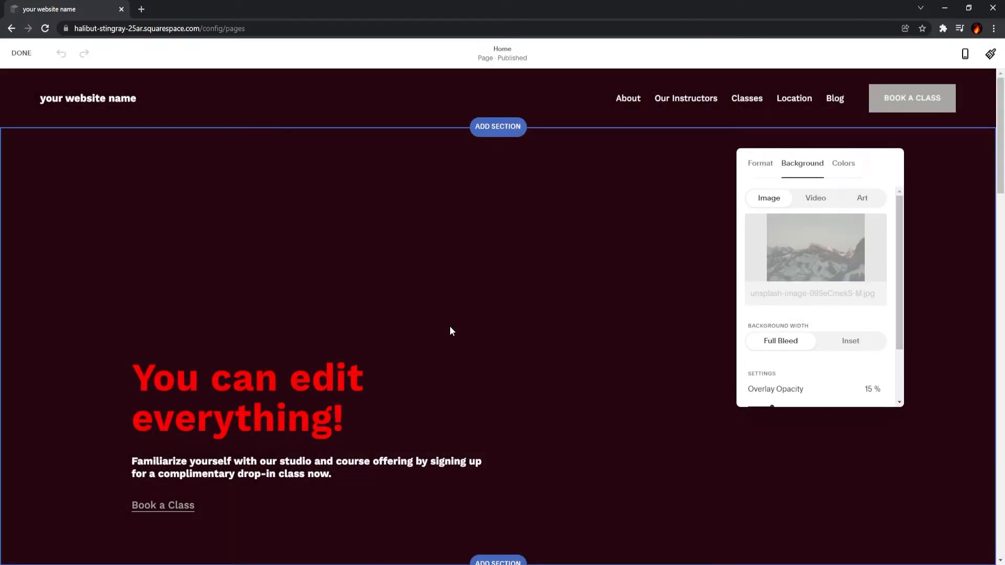
- Close the section panel and save the homepage with Done
click(815, 247)
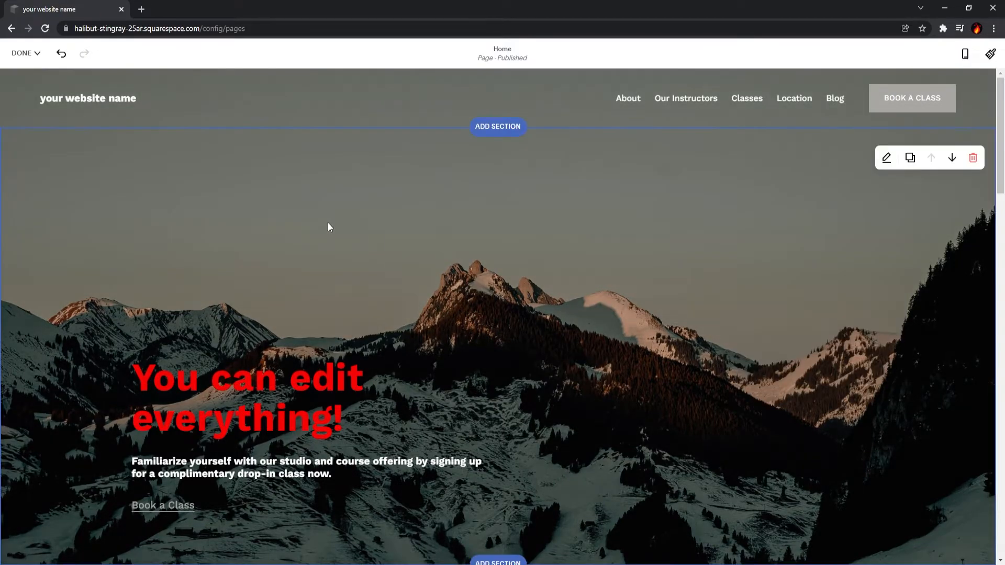
click(21, 54)
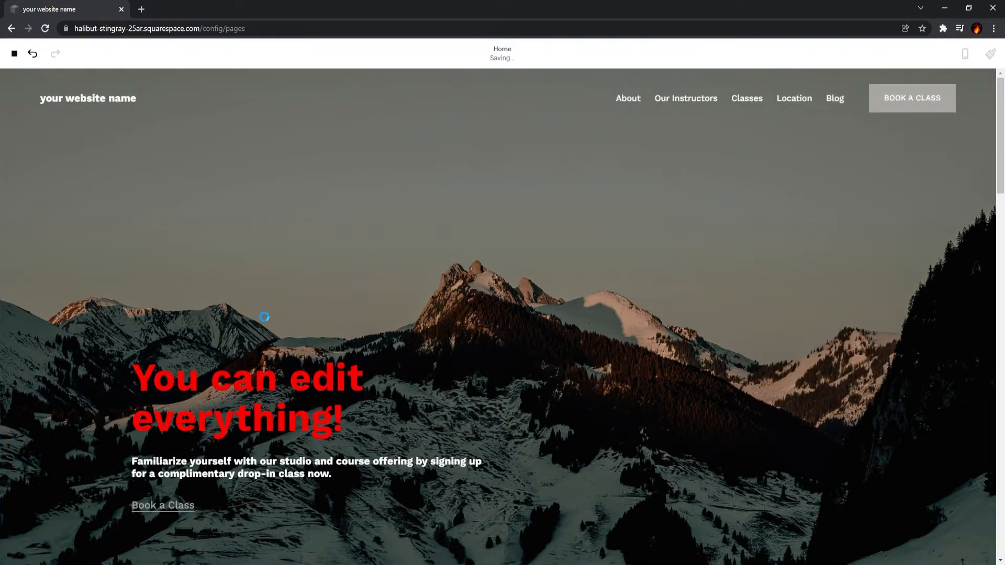